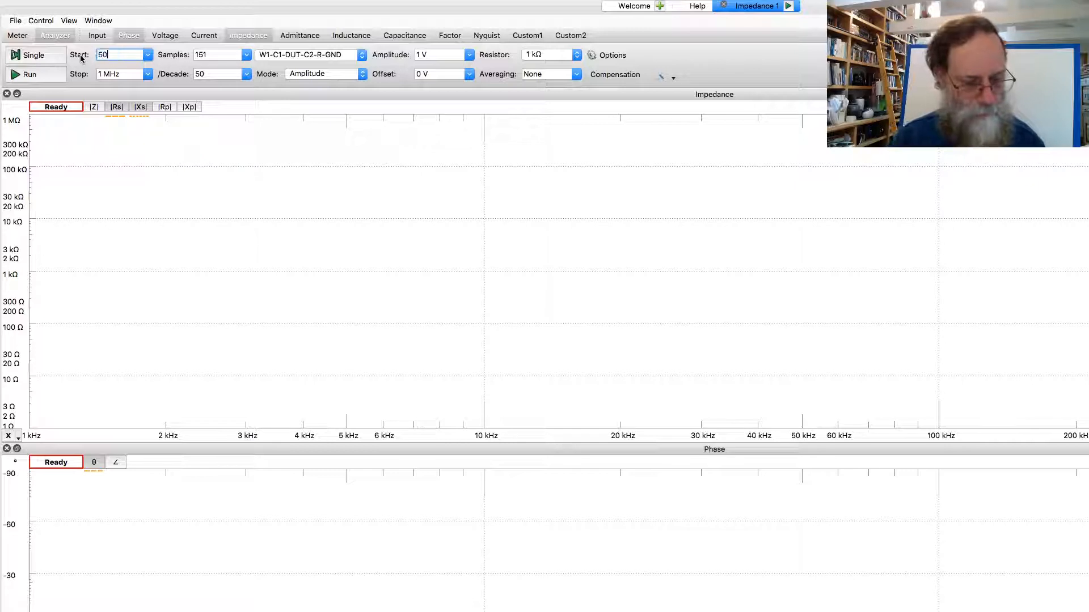
# Enter 50 Hz start, 5 MHz stop and 40 points per decade for a 201-sample sweep
pyautogui.write('hz')
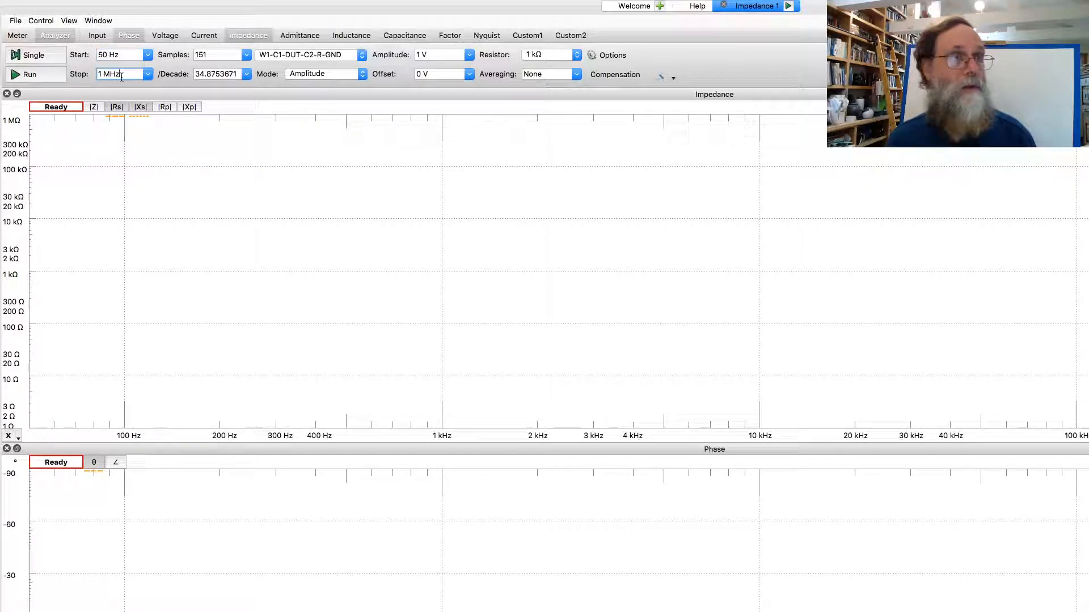
pyautogui.click(147, 74)
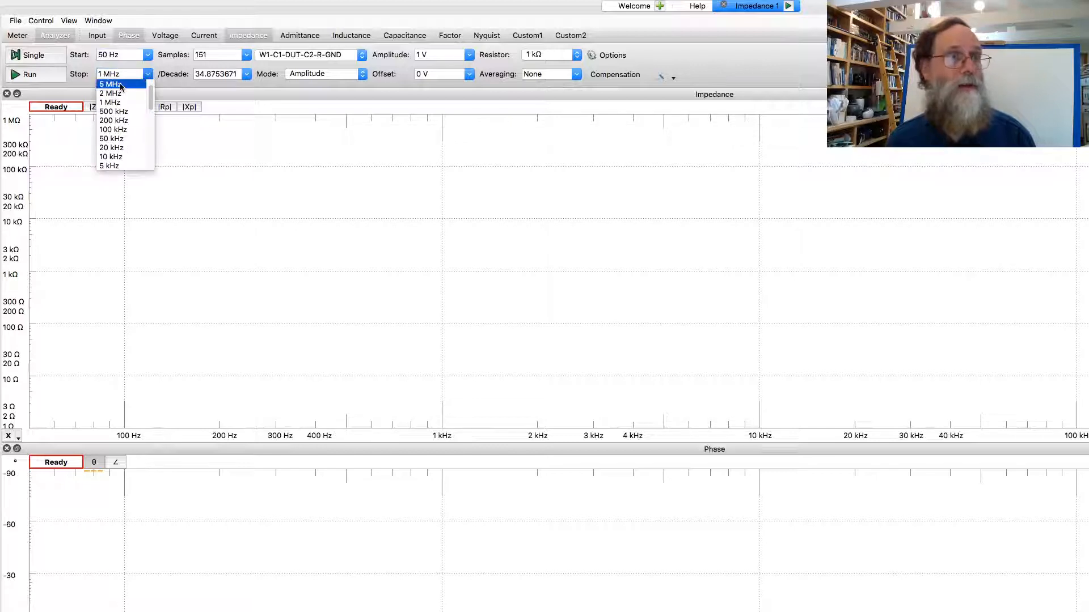
pyautogui.click(109, 84)
pyautogui.write('40')
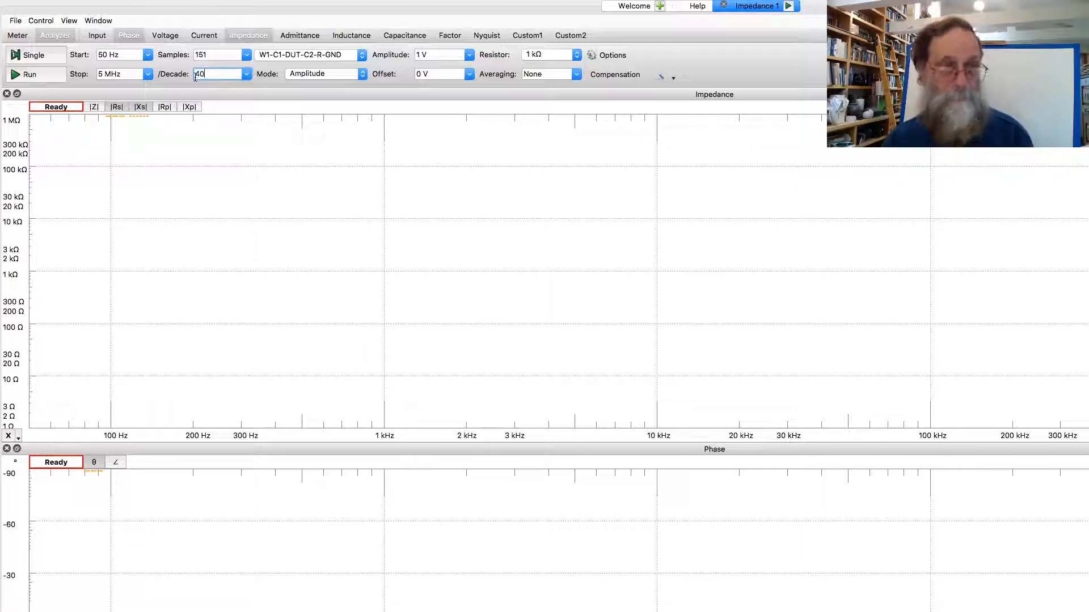
pyautogui.write('201')
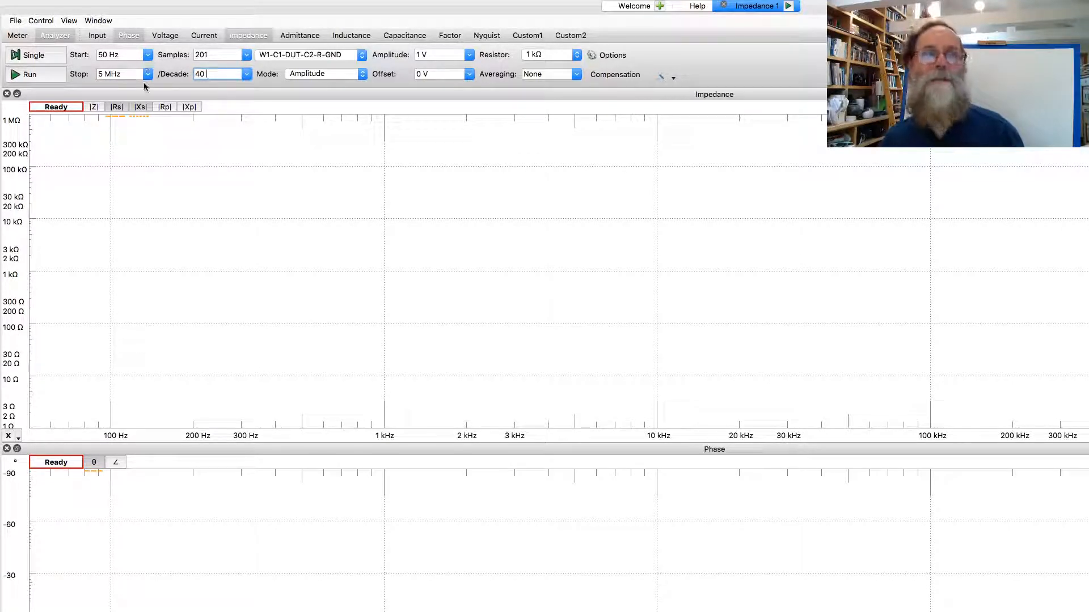
# Select the W1-C1P-DUT-C1N-C2-R-GND wiring from the adapter dropdown
pyautogui.click(360, 54)
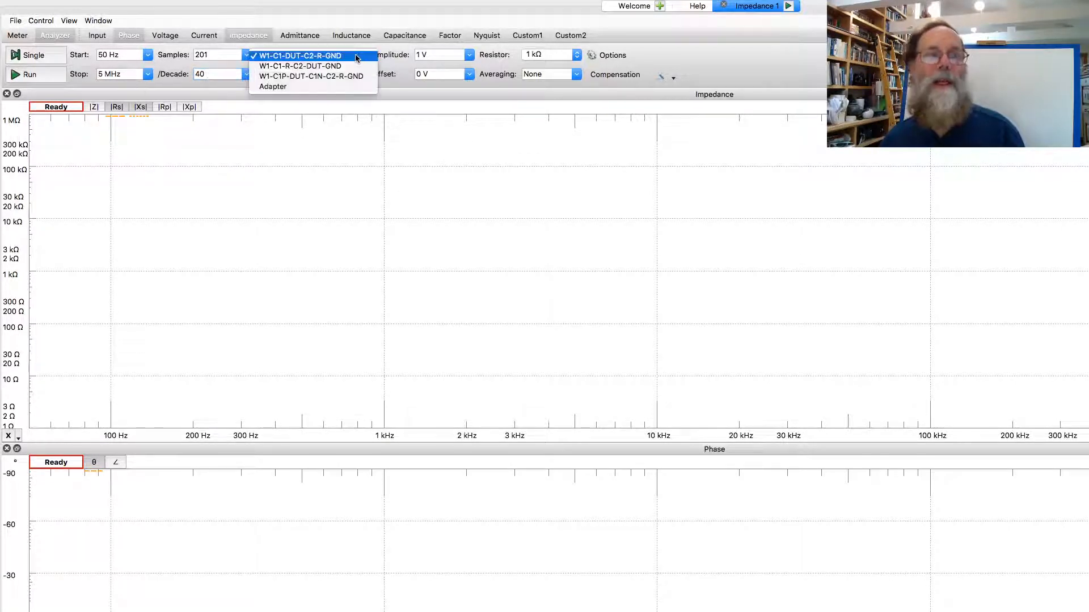
pyautogui.moveTo(313, 76)
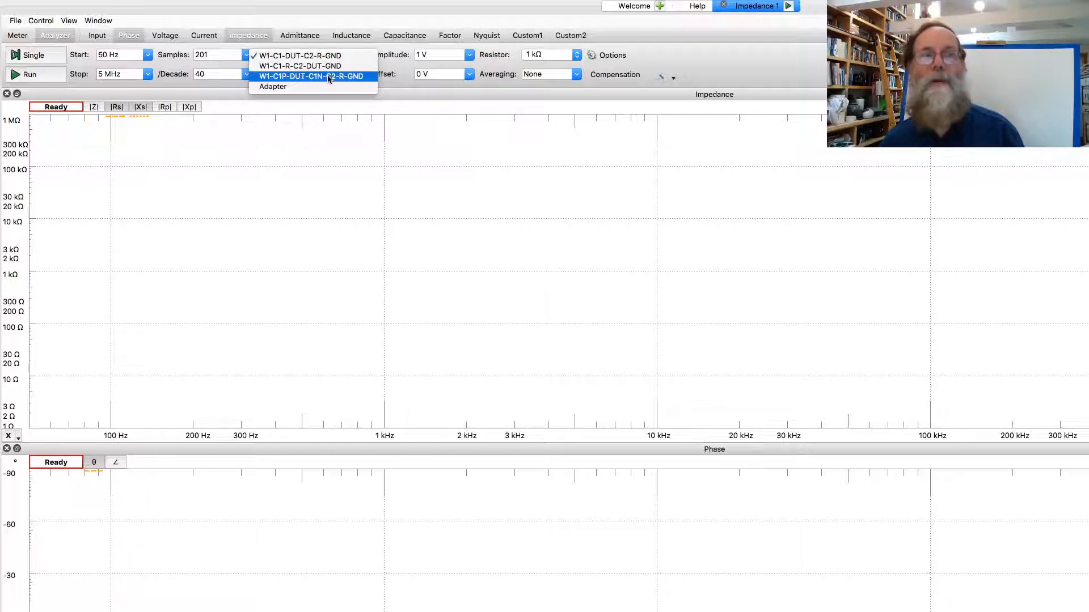
pyautogui.moveTo(295, 82)
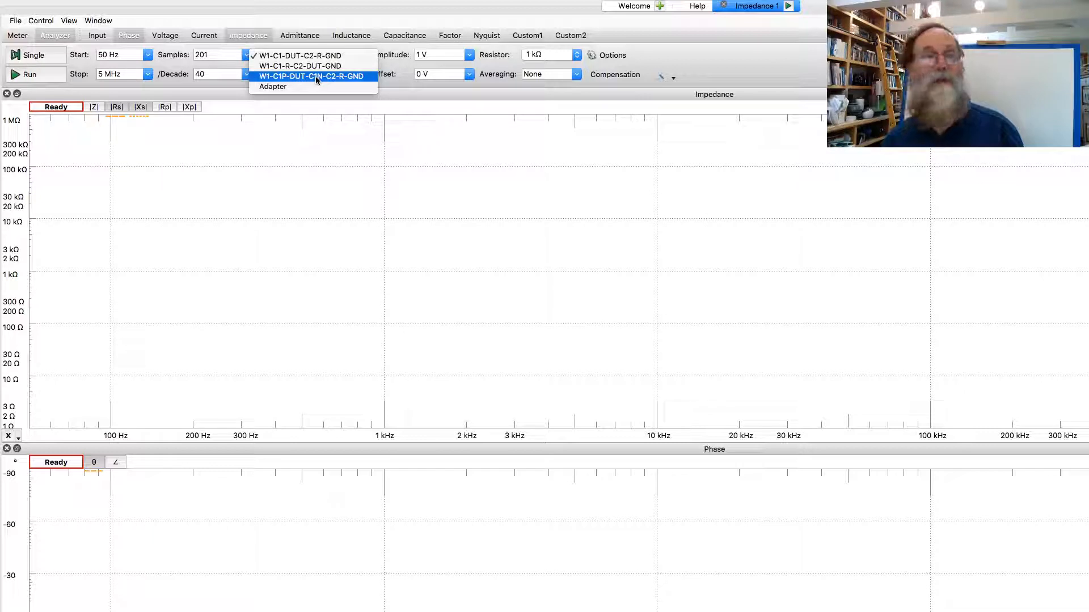
pyautogui.click(313, 76)
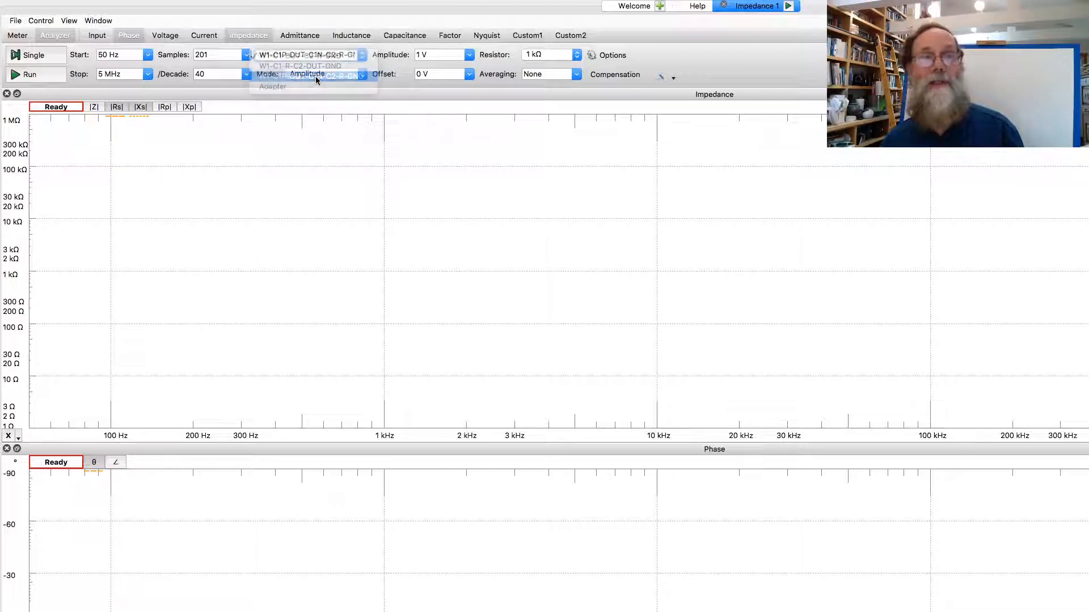
pyautogui.click(308, 75)
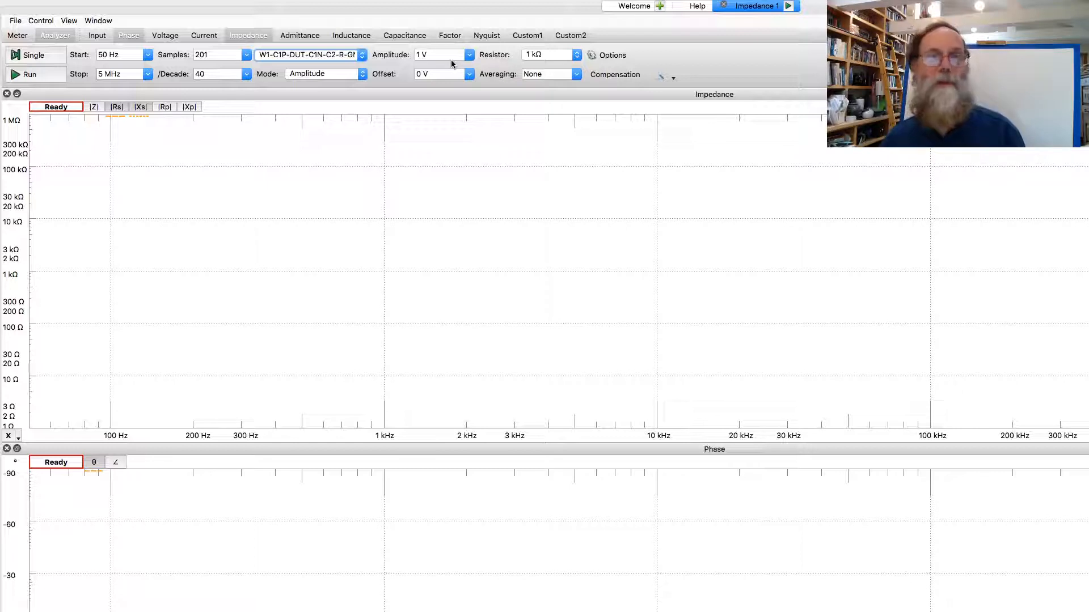
pyautogui.moveTo(615, 79)
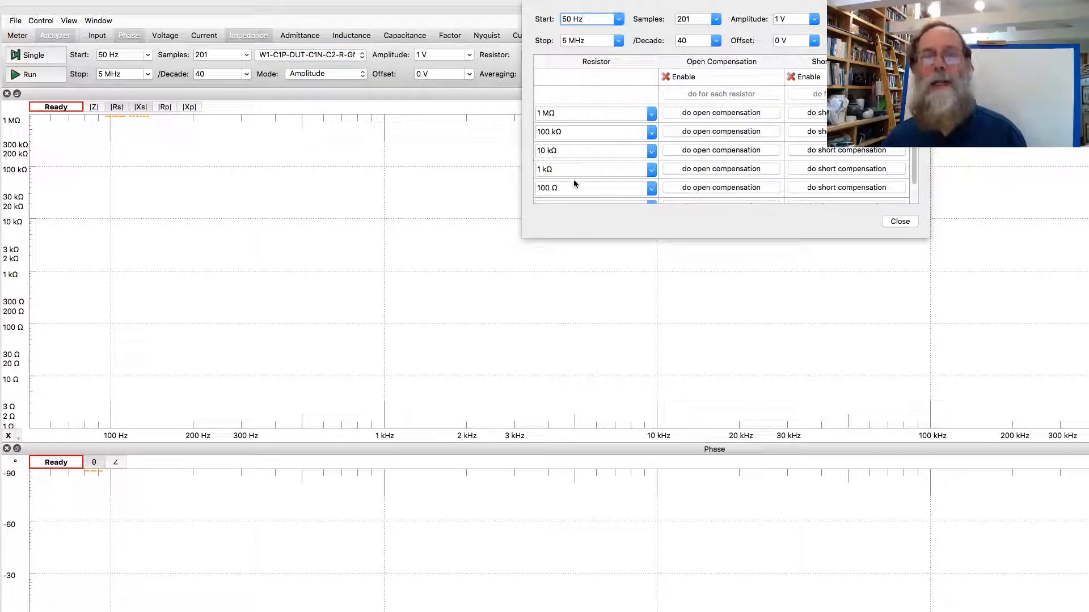
pyautogui.moveTo(703, 173)
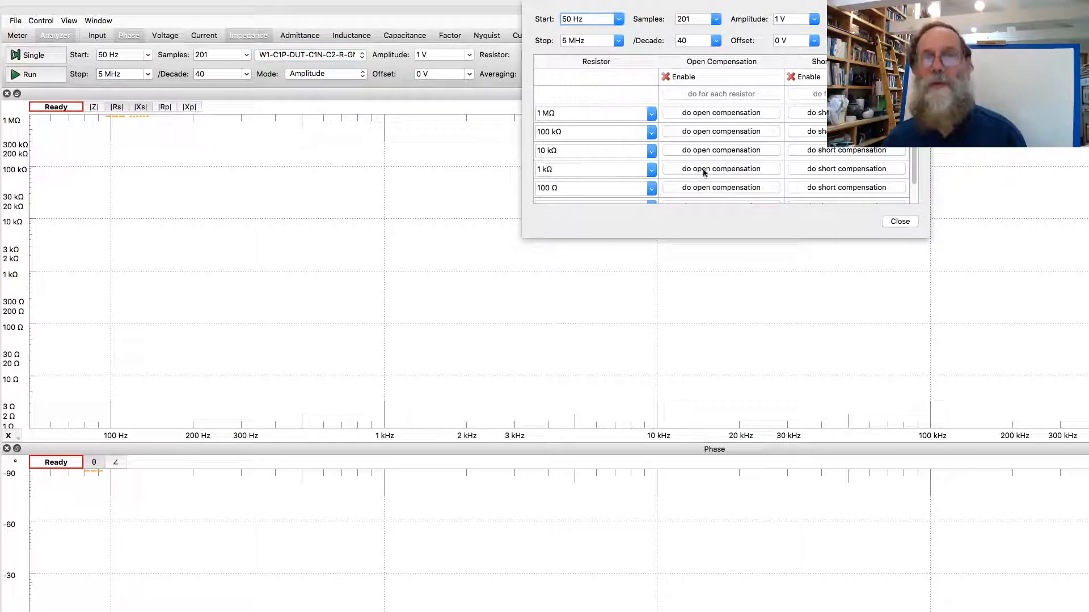
pyautogui.moveTo(703, 175)
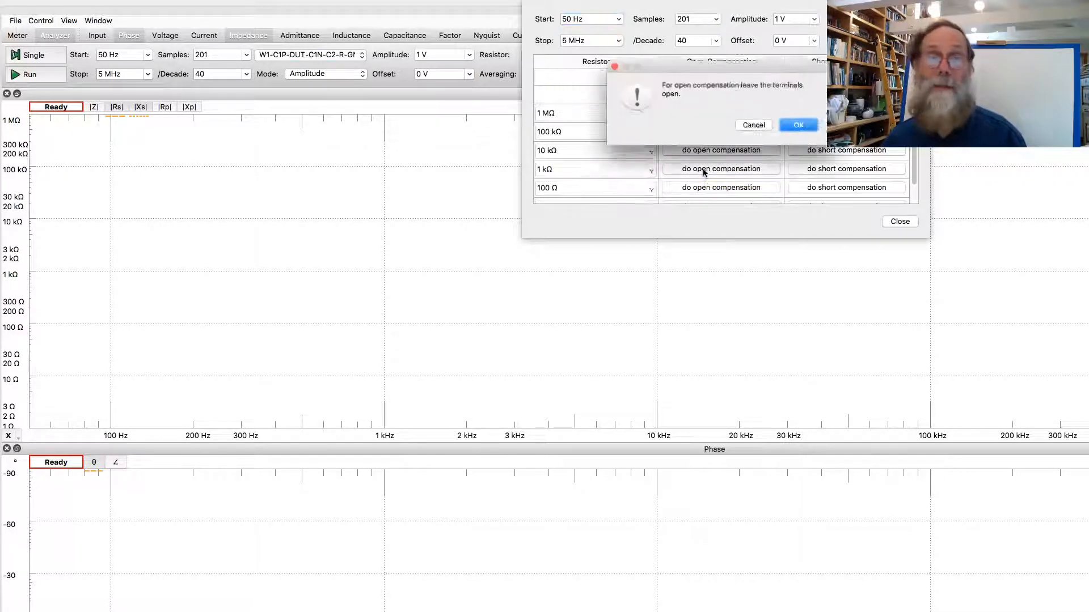
# Run open compensation on the 1 kΩ row with the terminals open
pyautogui.click(797, 125)
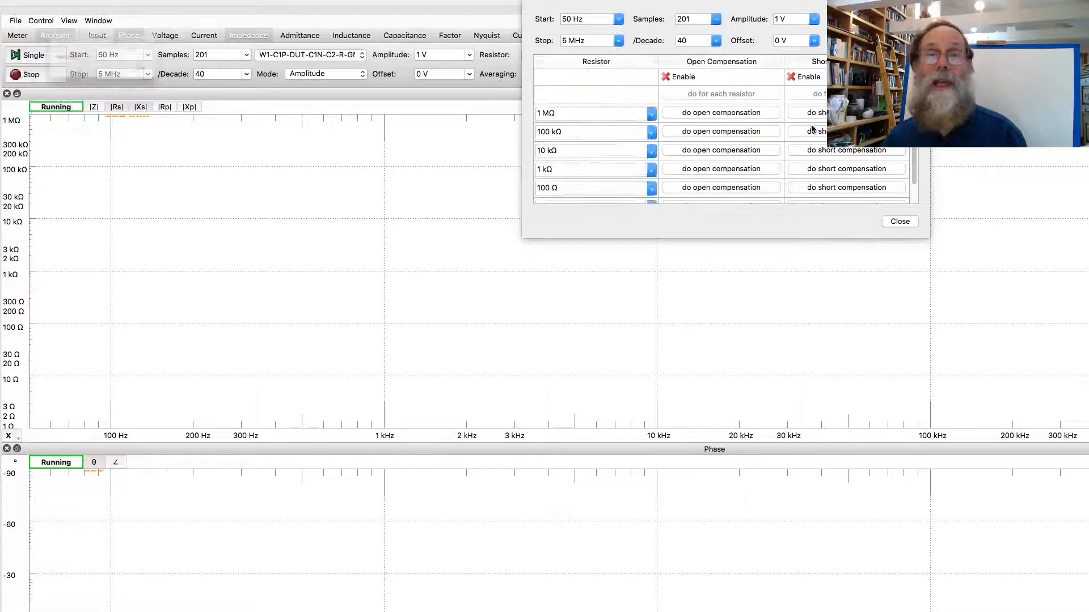
pyautogui.click(721, 112)
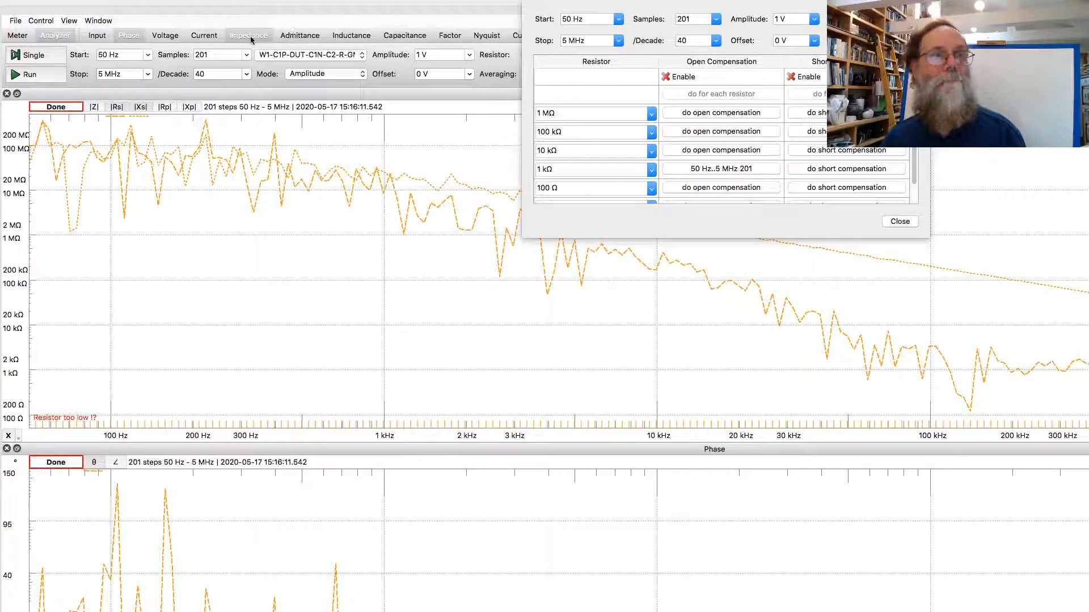
pyautogui.moveTo(670, 207)
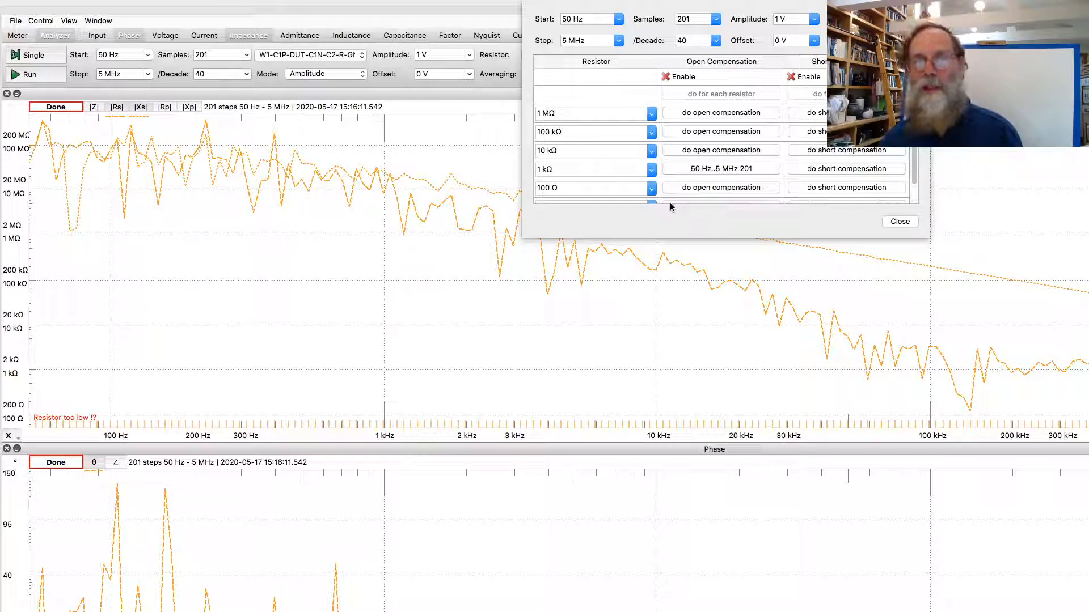
pyautogui.moveTo(617, 309)
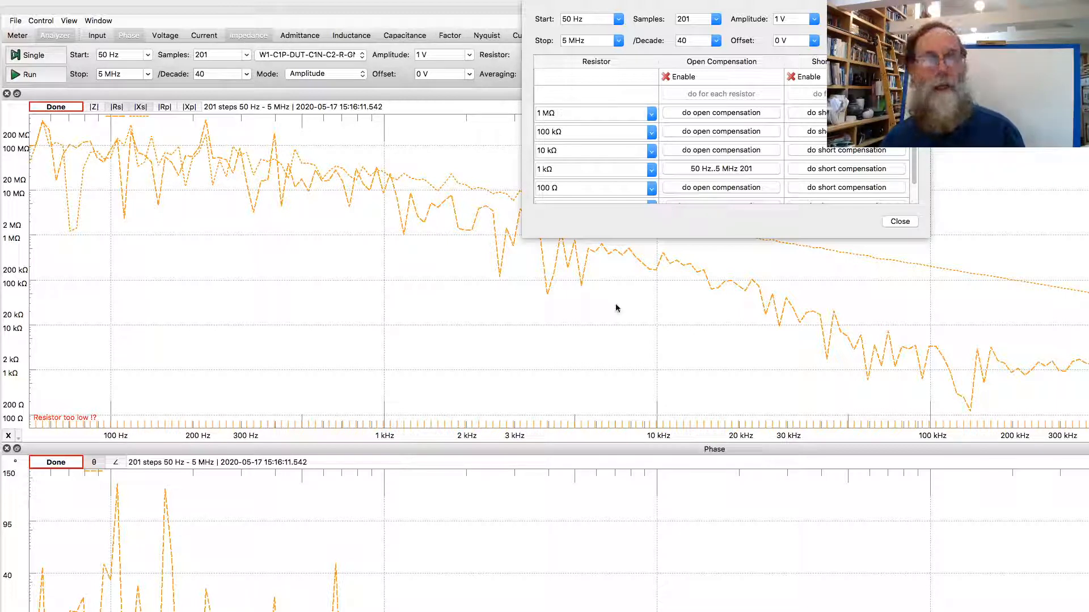
pyautogui.moveTo(828, 294)
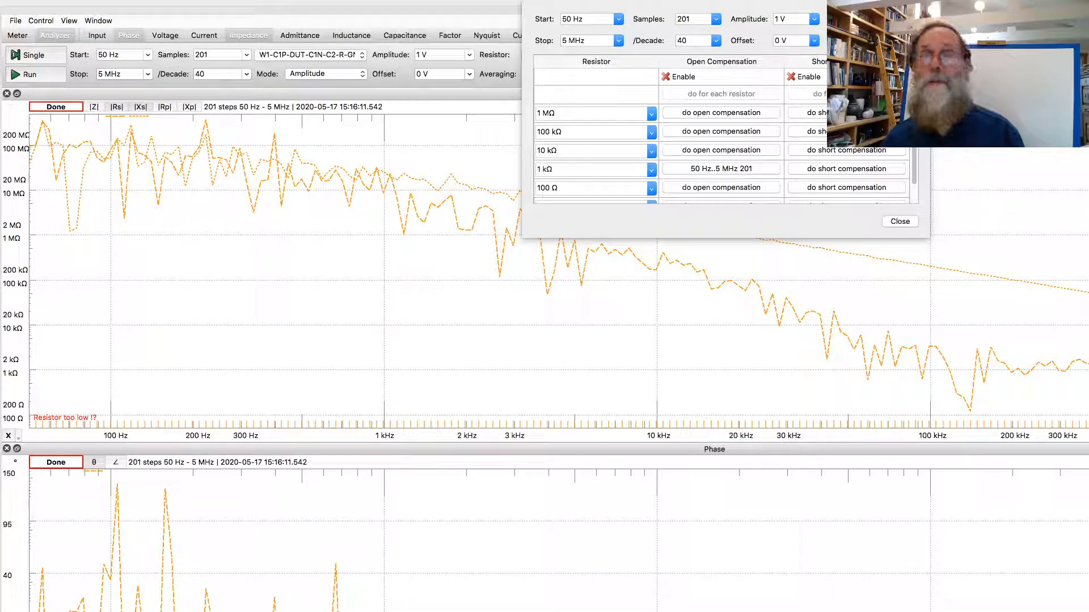
pyautogui.moveTo(910, 278)
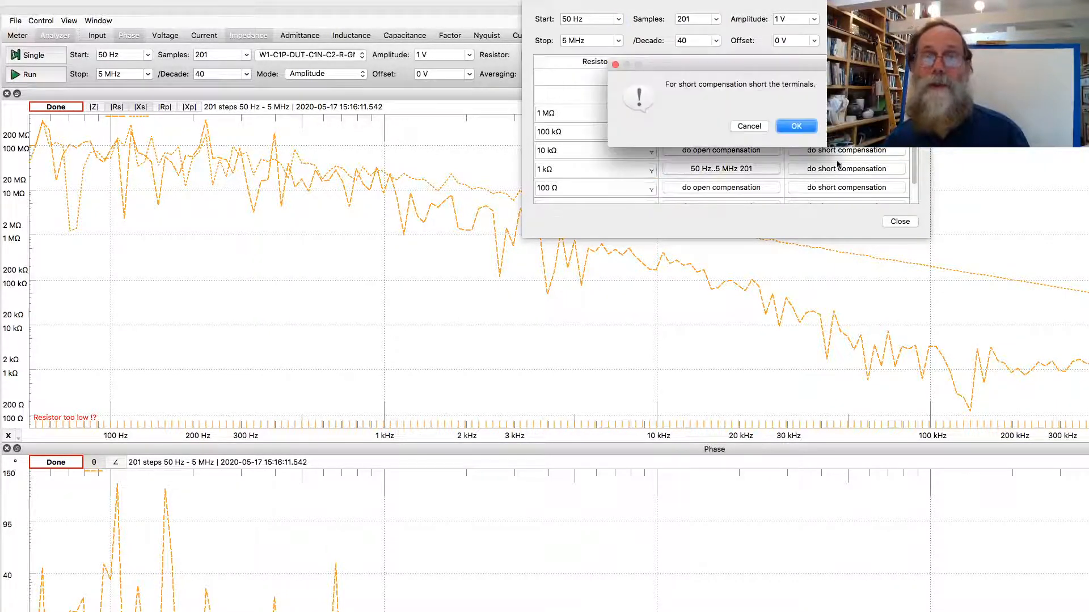
# Confirm the short compensation prompt for the 1 kΩ row with terminals shorted
pyautogui.click(797, 126)
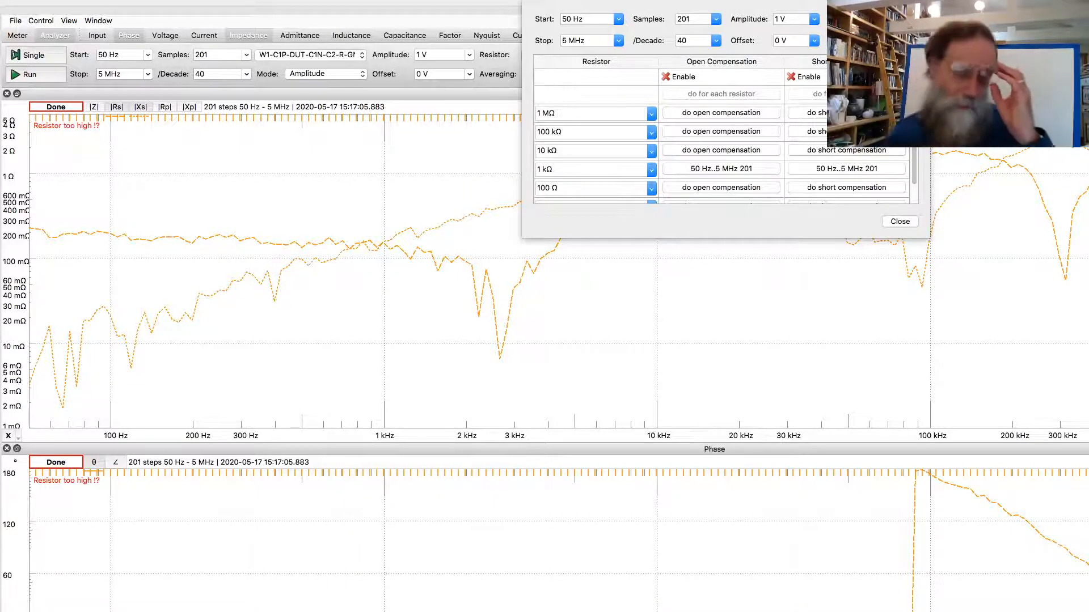
# Close the Compensation window and run a Single 201-step compensated sweep
pyautogui.click(898, 222)
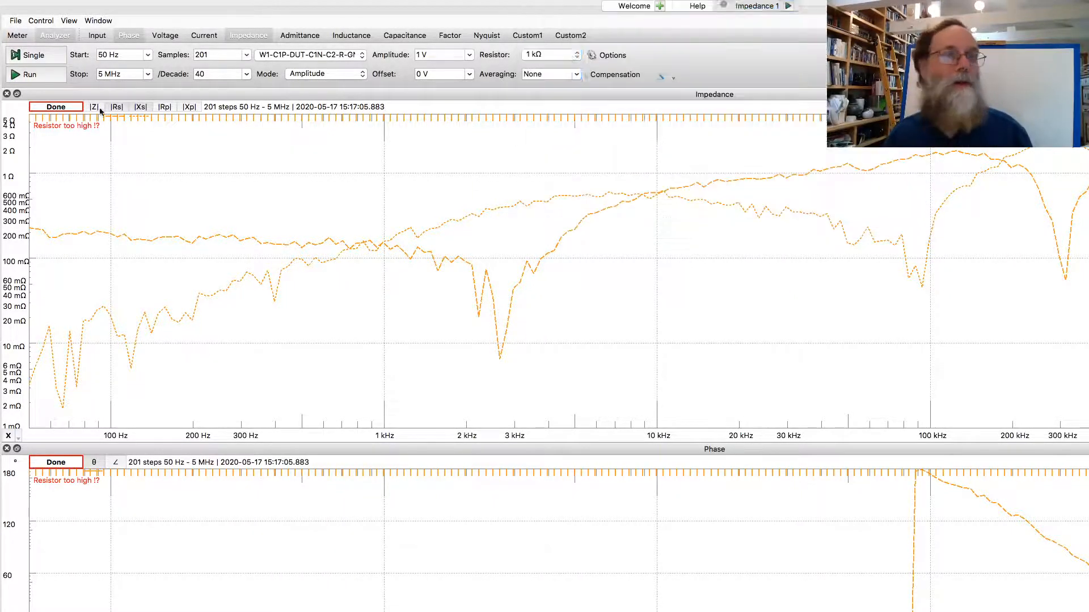
pyautogui.click(33, 54)
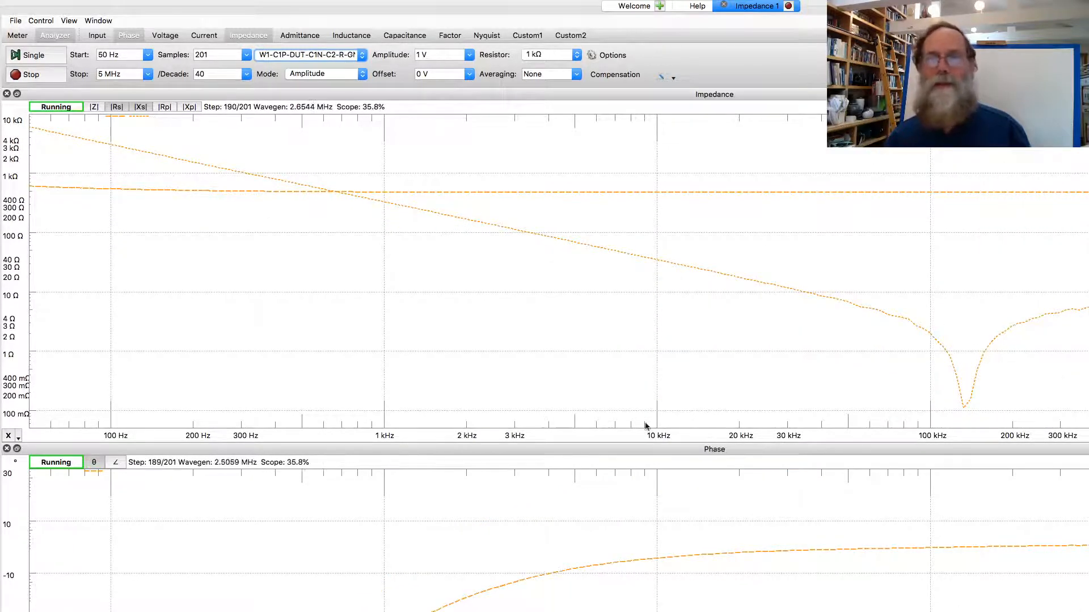
pyautogui.click(35, 75)
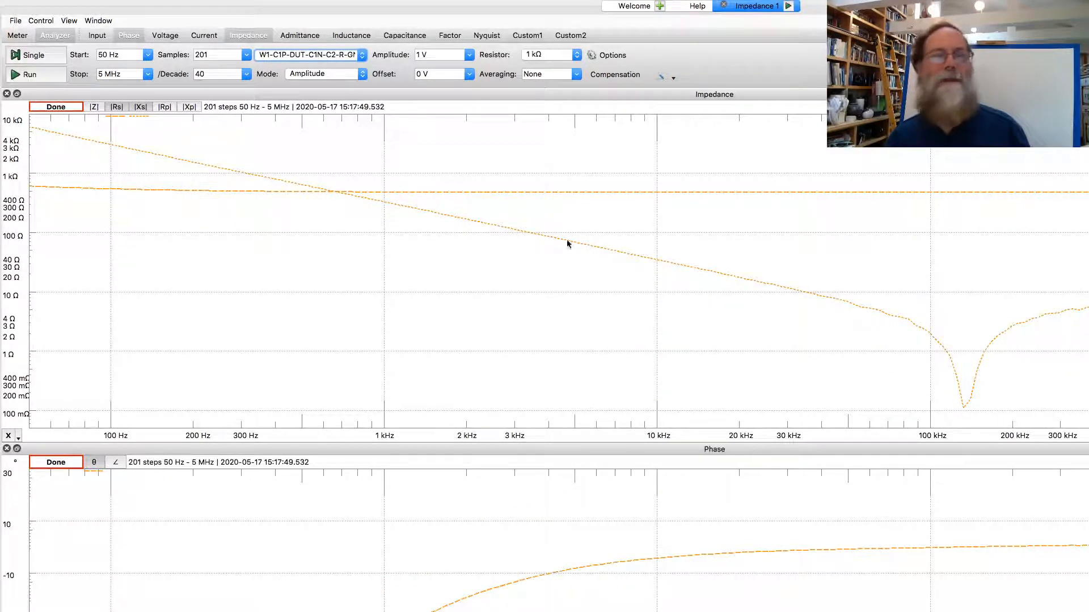
pyautogui.moveTo(131, 128)
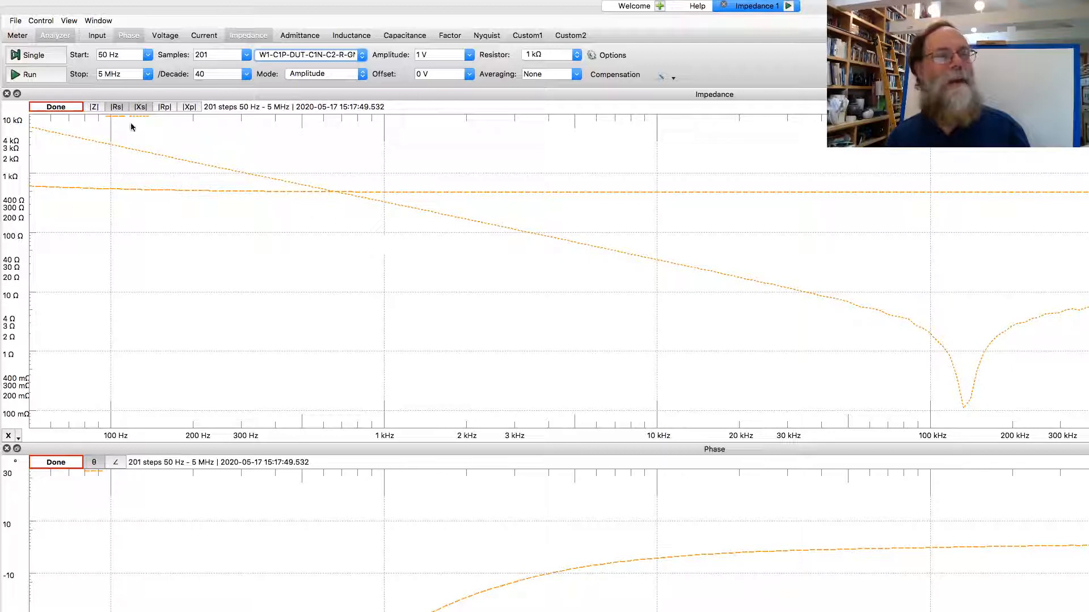
pyautogui.moveTo(311, 92)
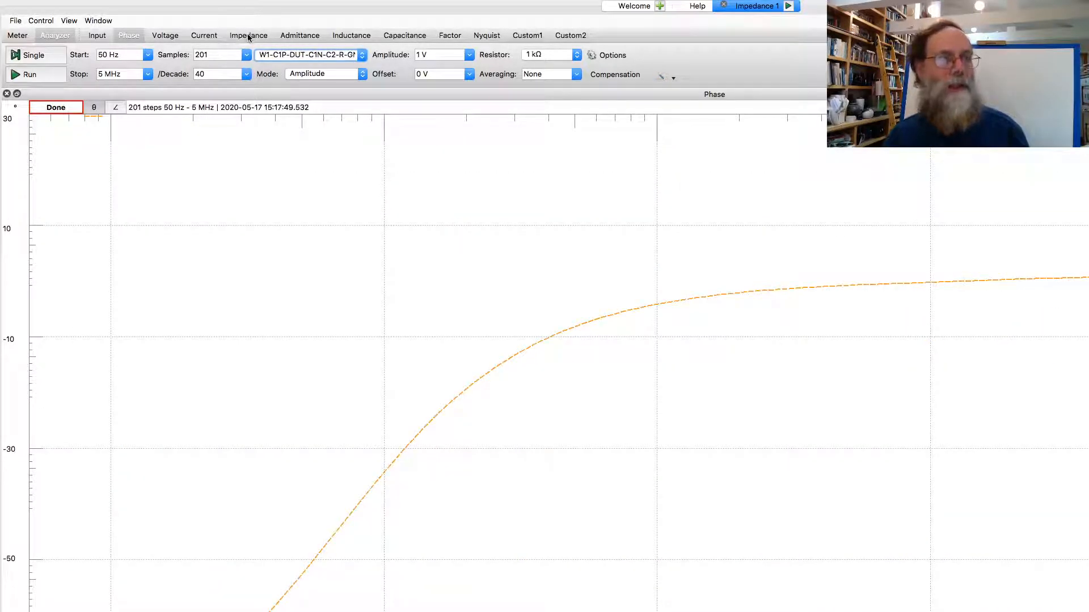
# Restore the Impedance plot and hide |Rs| and |Xs| so only |Z| remains
pyautogui.click(249, 35)
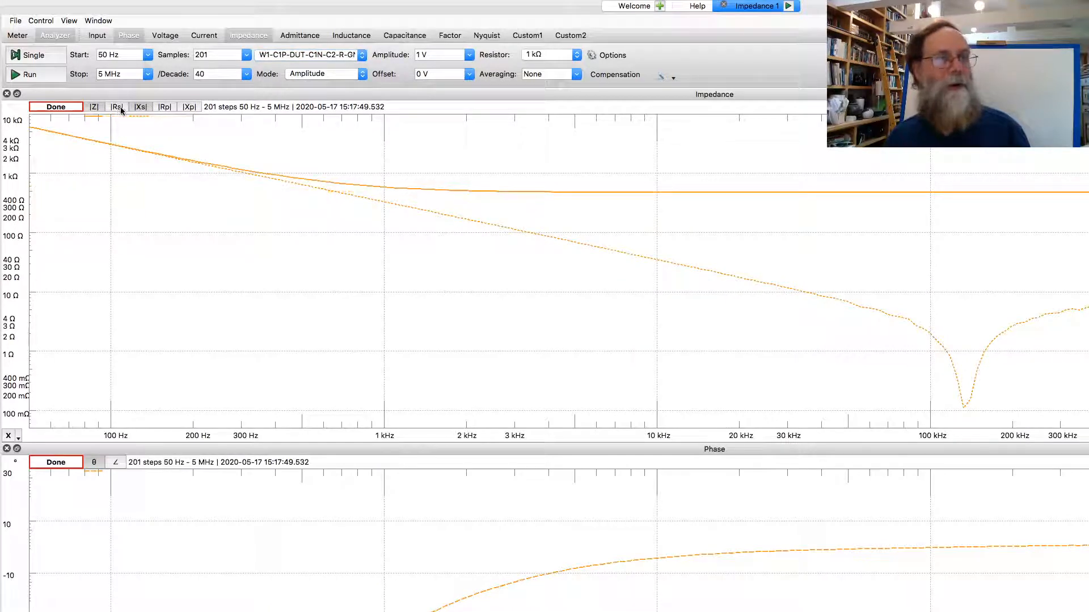
pyautogui.click(141, 107)
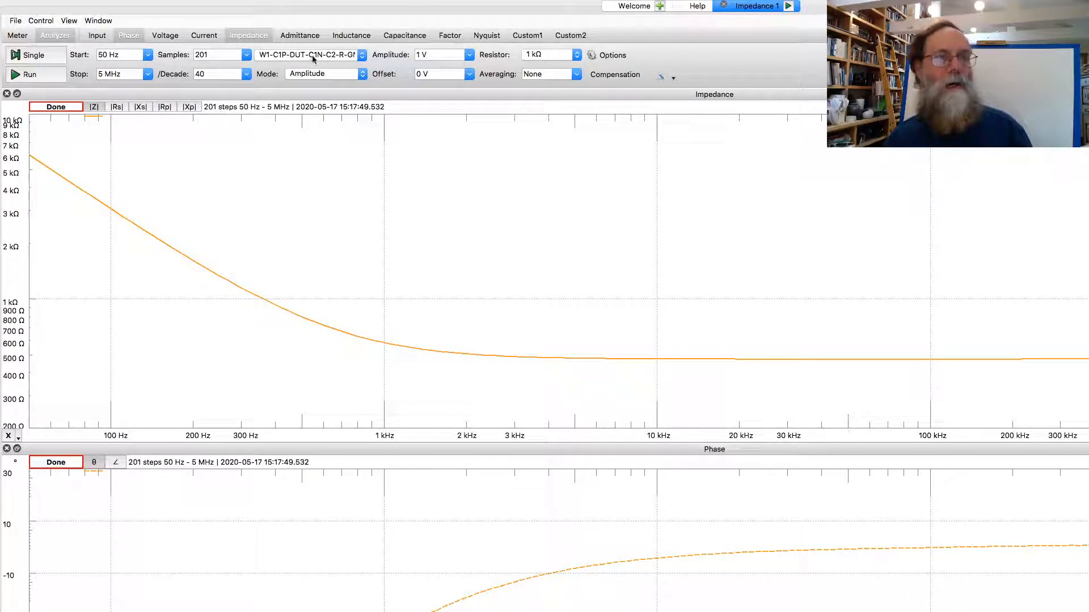
pyautogui.moveTo(325, 214)
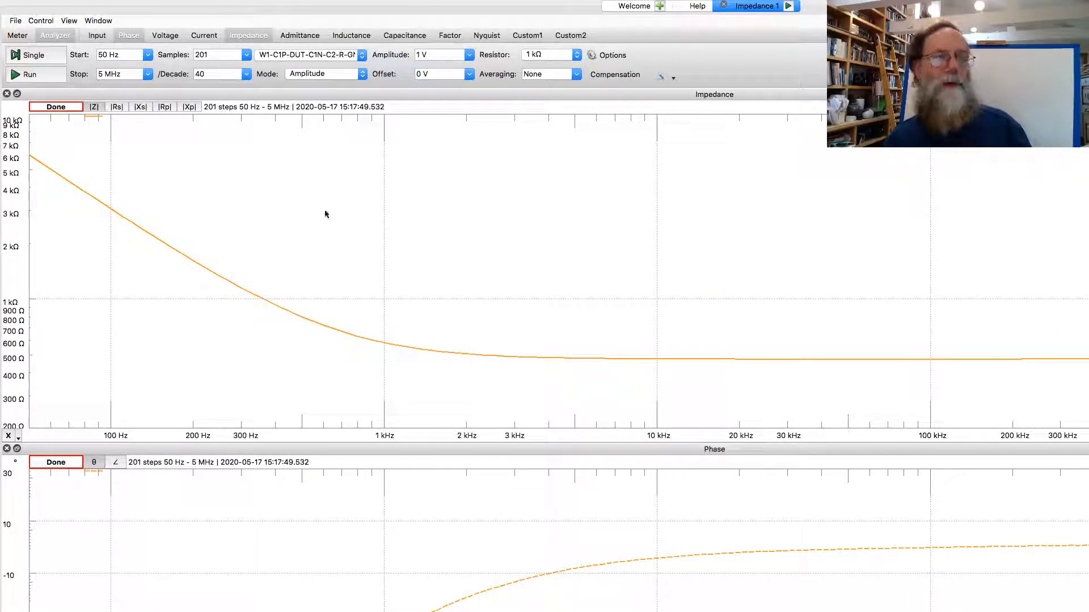
pyautogui.moveTo(405, 35)
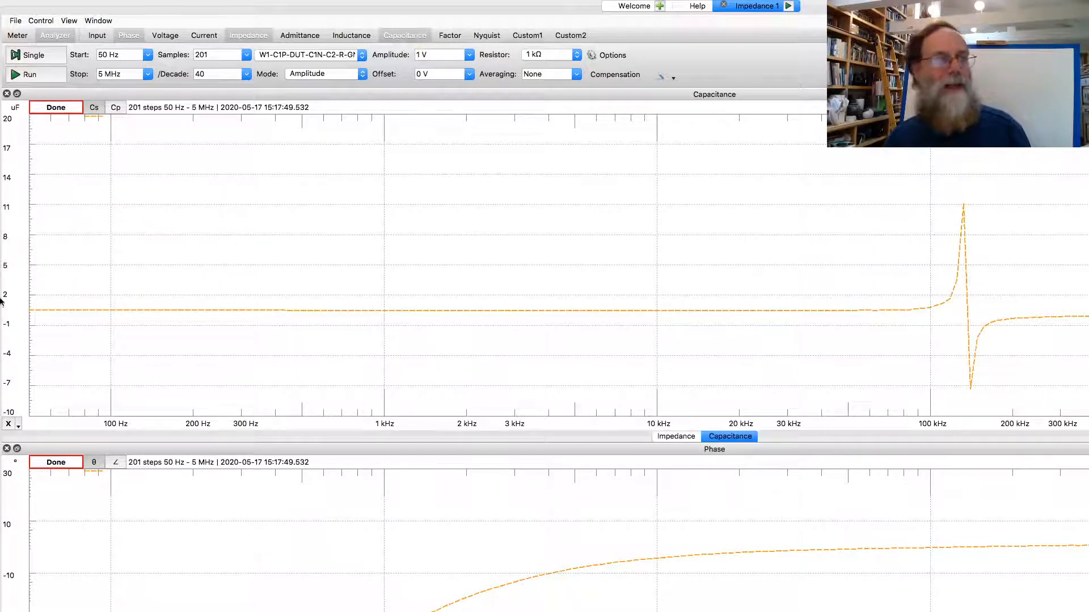
pyautogui.moveTo(640, 322)
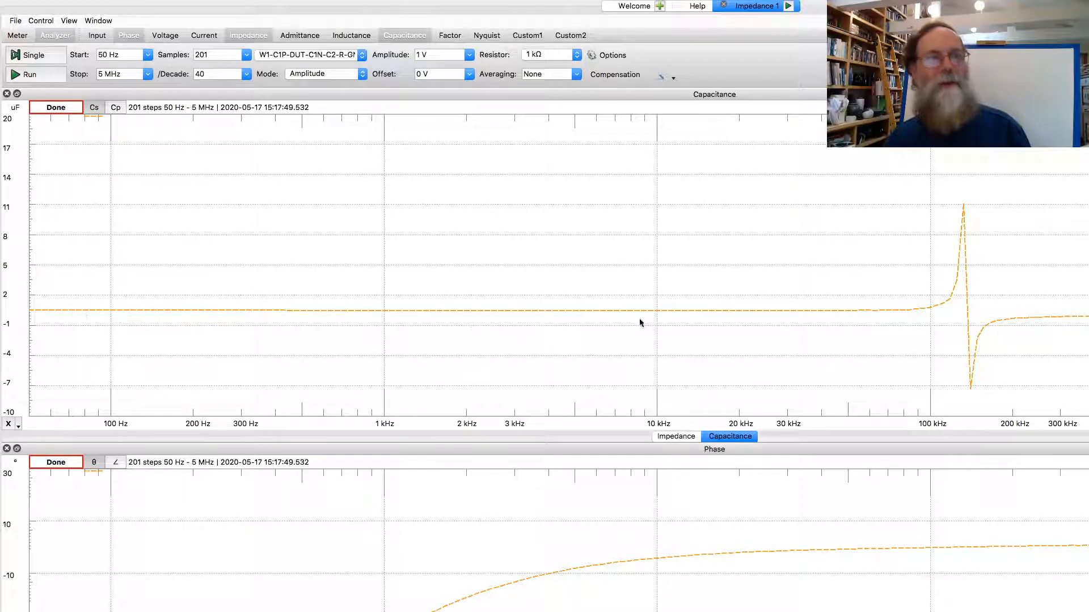
pyautogui.moveTo(944, 334)
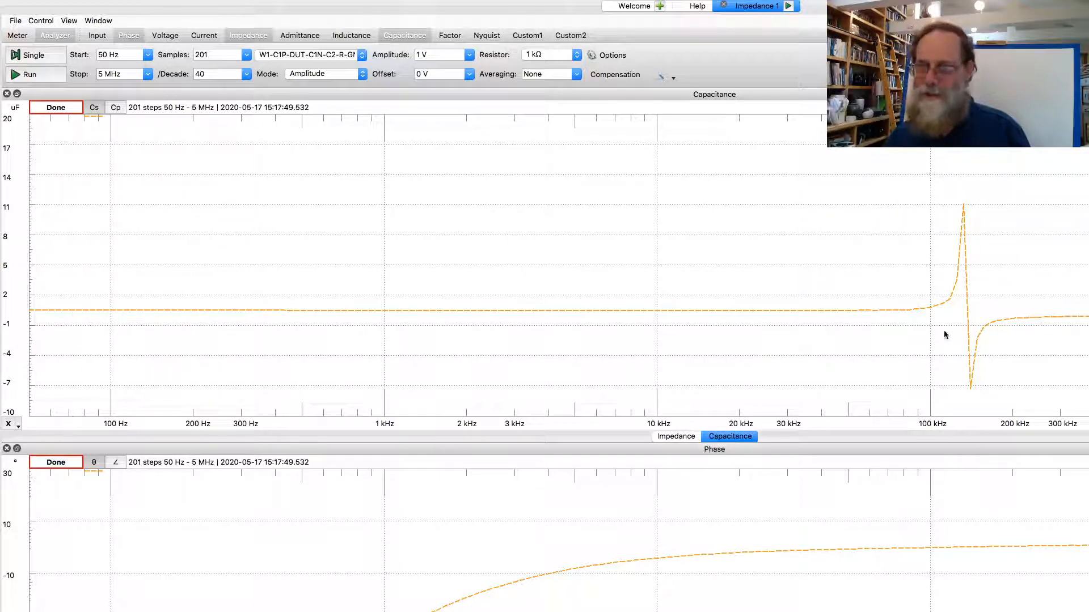
pyautogui.moveTo(715, 386)
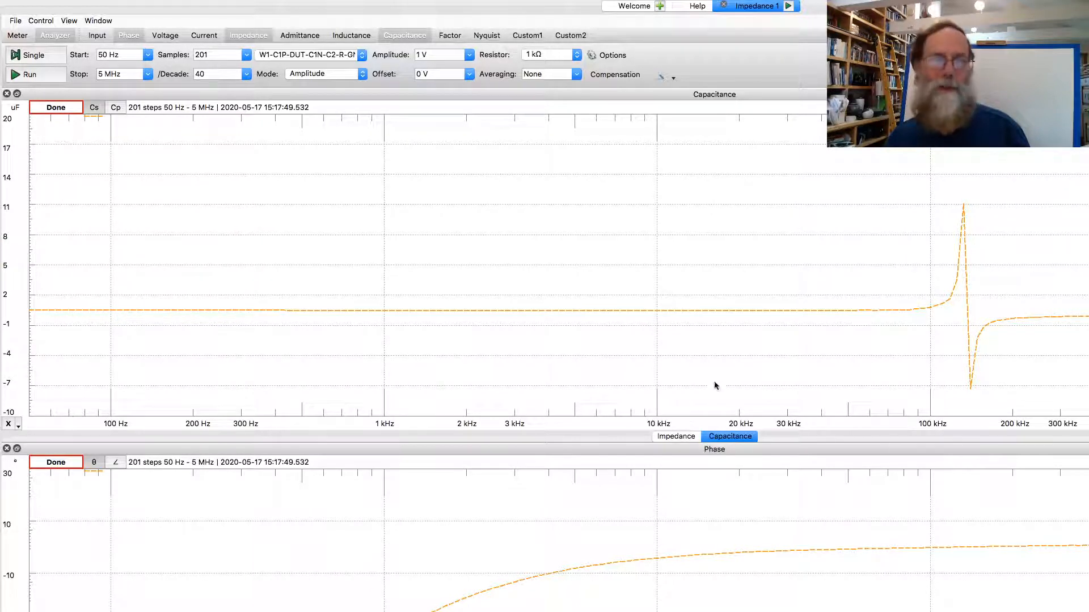
pyautogui.moveTo(722, 314)
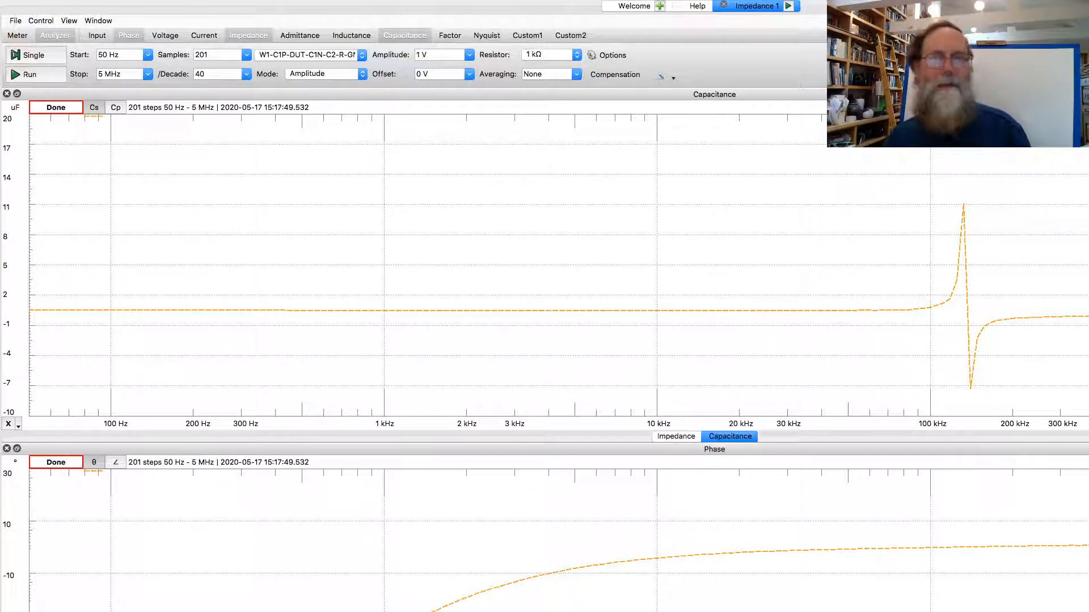
pyautogui.click(640, 403)
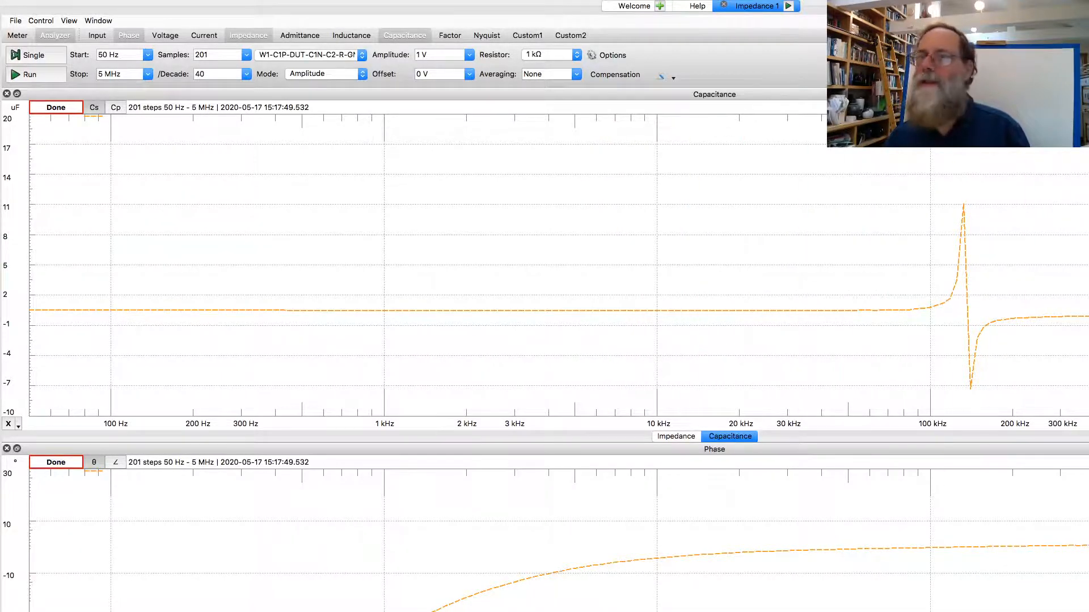
pyautogui.click(821, 278)
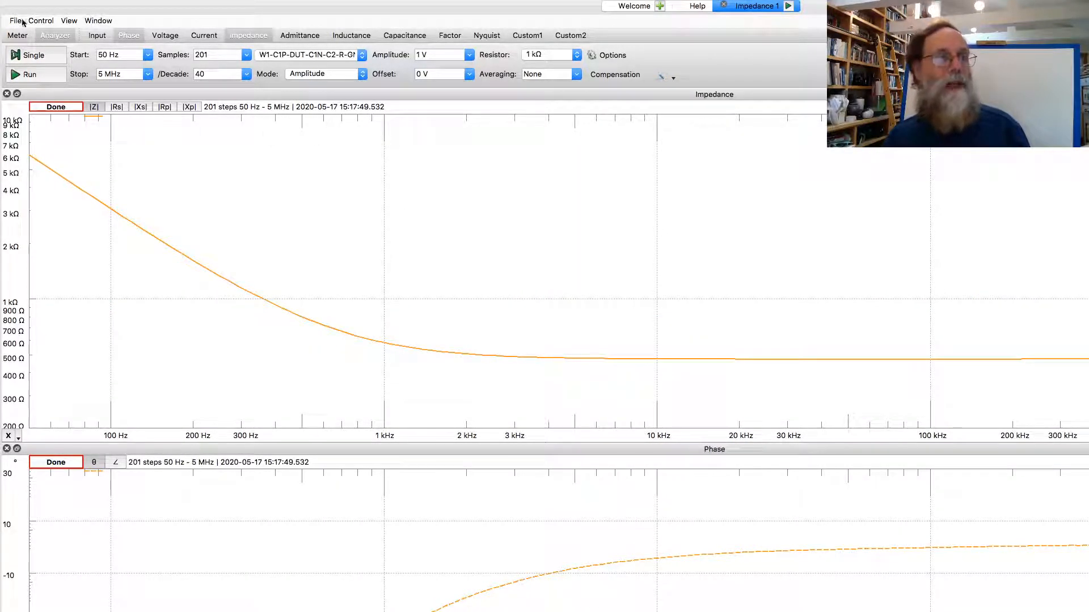
# Start a File > Export and add the #A33 comment to the export data
pyautogui.click(15, 21)
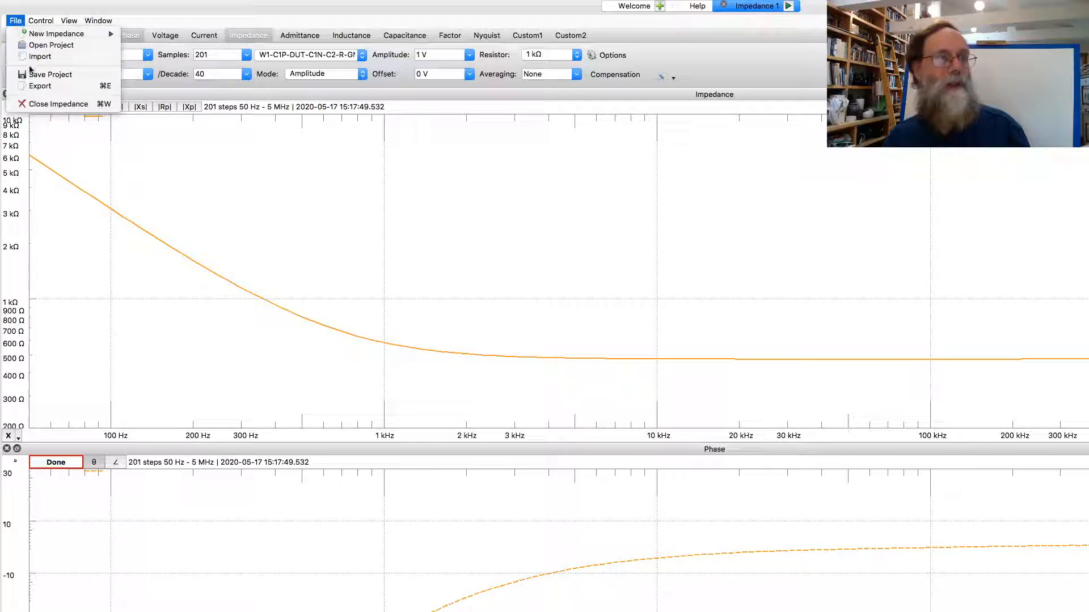
pyautogui.click(40, 85)
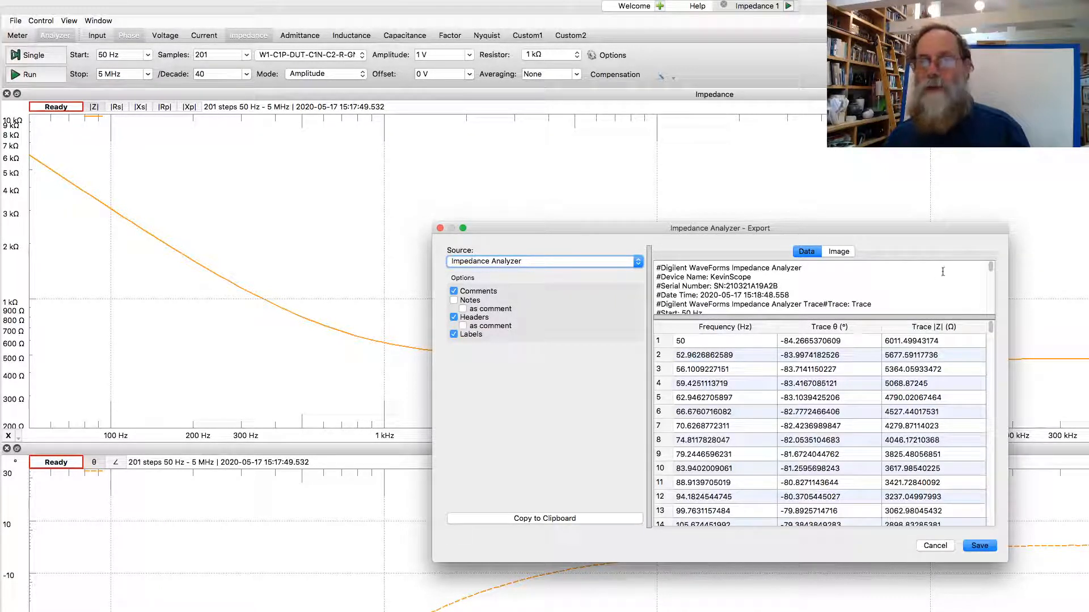
pyautogui.scroll(-3)
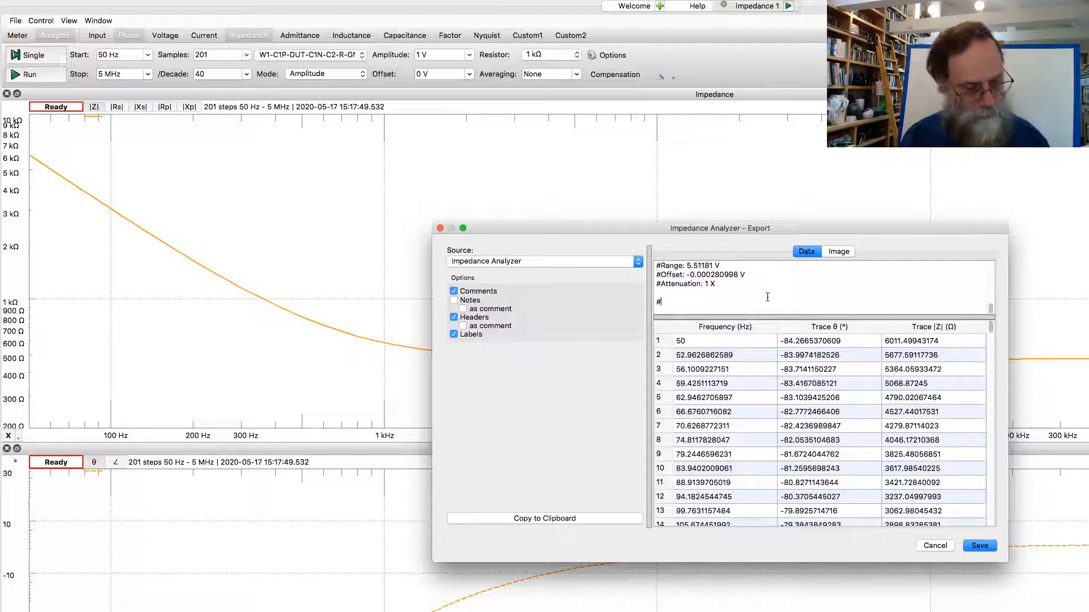
pyautogui.write('A33')
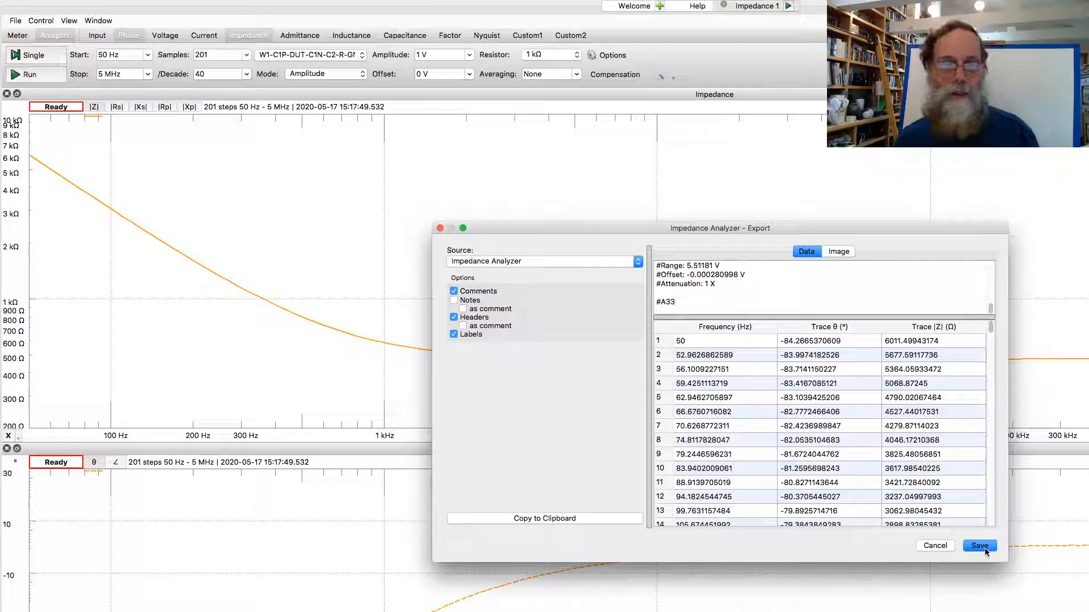
# Save the export as A33.txt in bme51, replacing the existing file
pyautogui.click(979, 546)
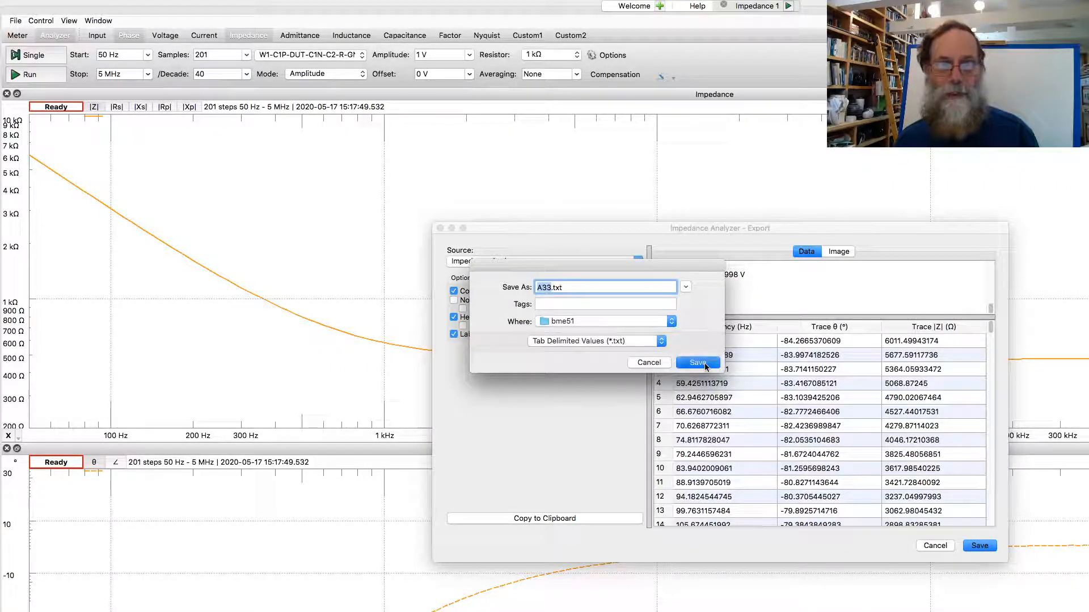
pyautogui.click(697, 362)
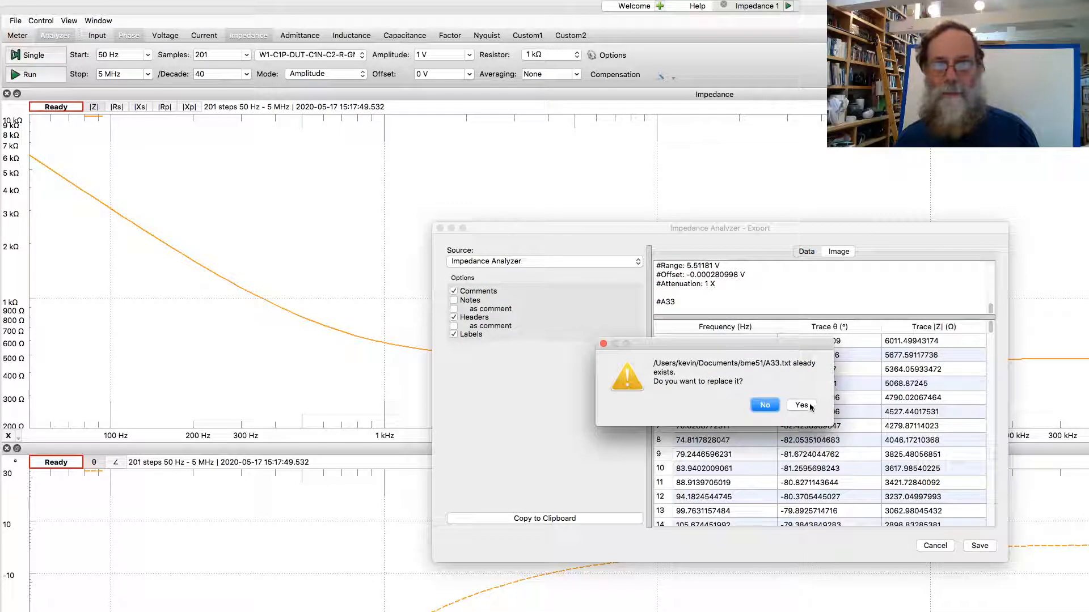
pyautogui.click(800, 406)
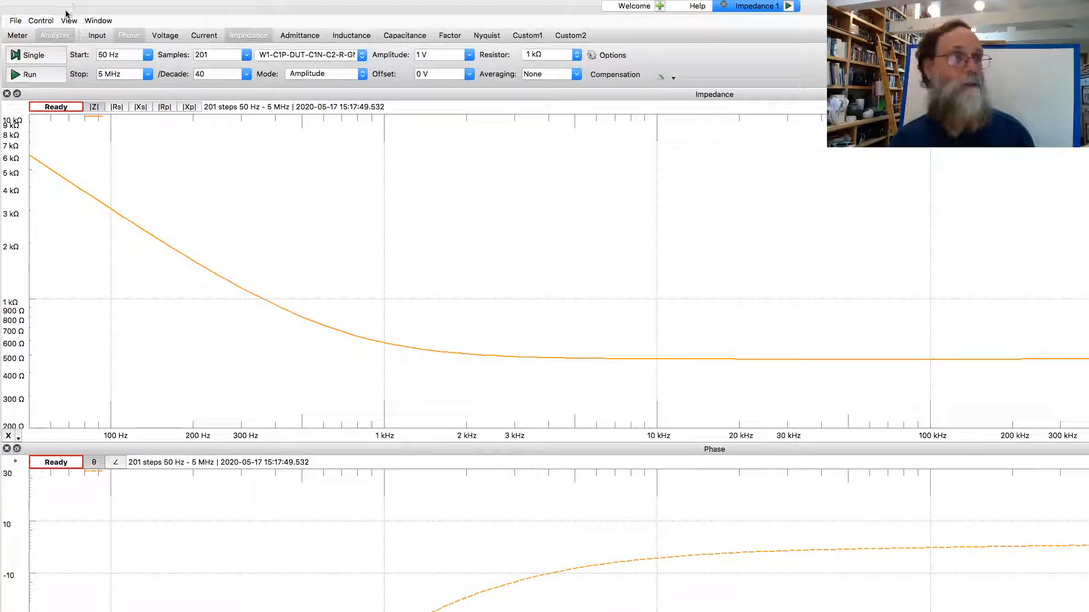
pyautogui.click(53, 7)
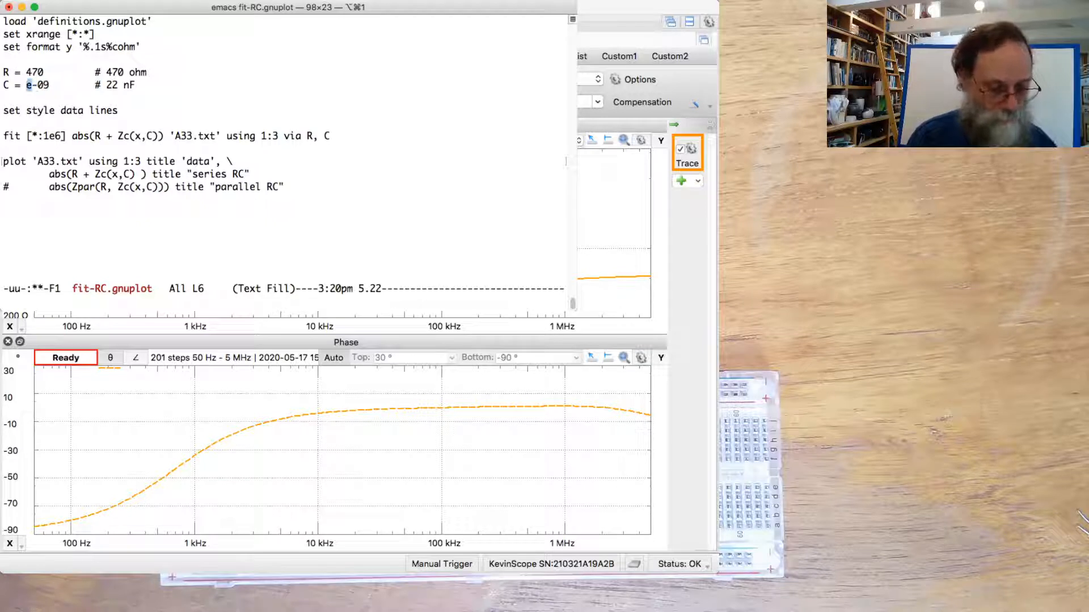
# Change the C line to 470e-09 and its comment from 22 nF to 470 nF
pyautogui.write('470')
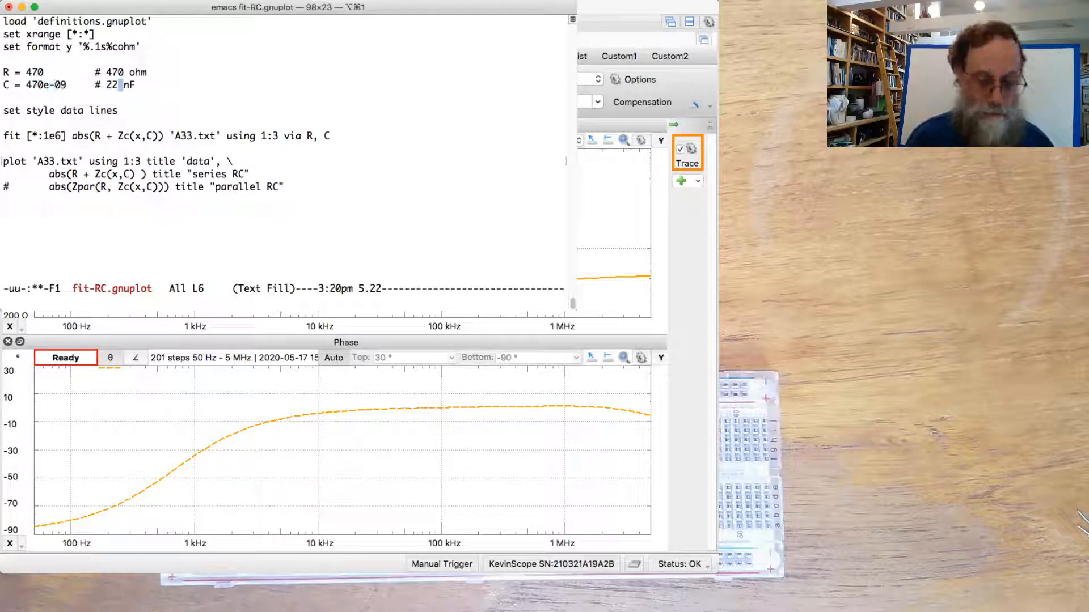
pyautogui.write('47')
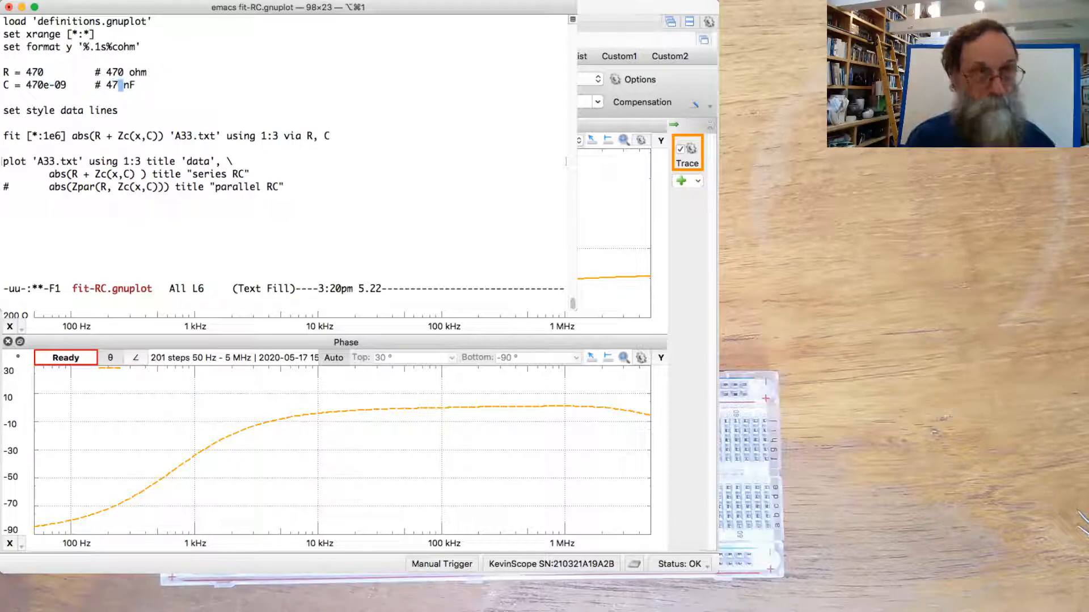
pyautogui.write('0')
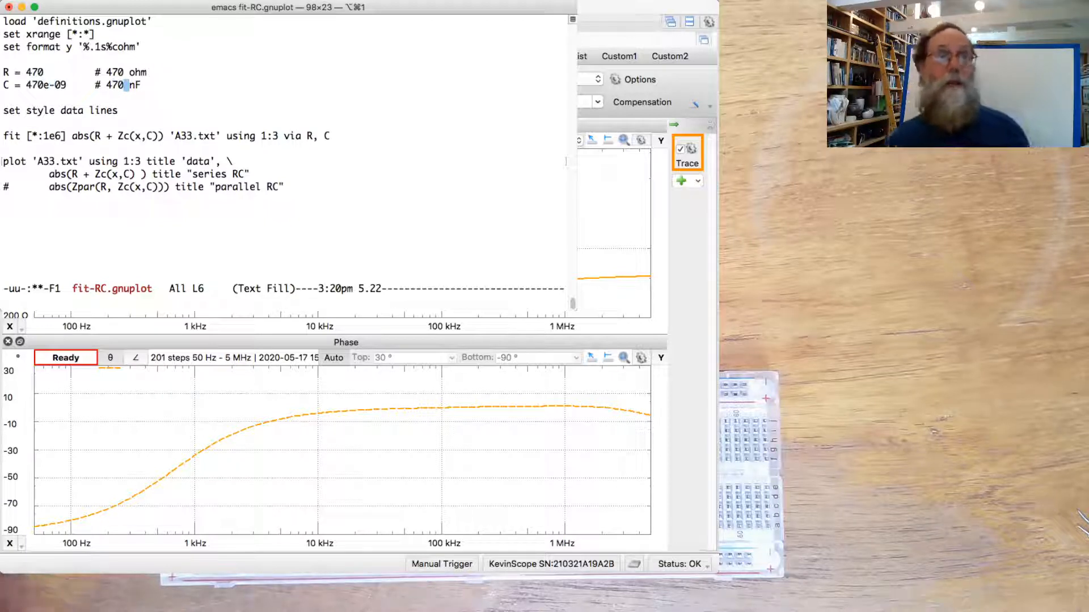